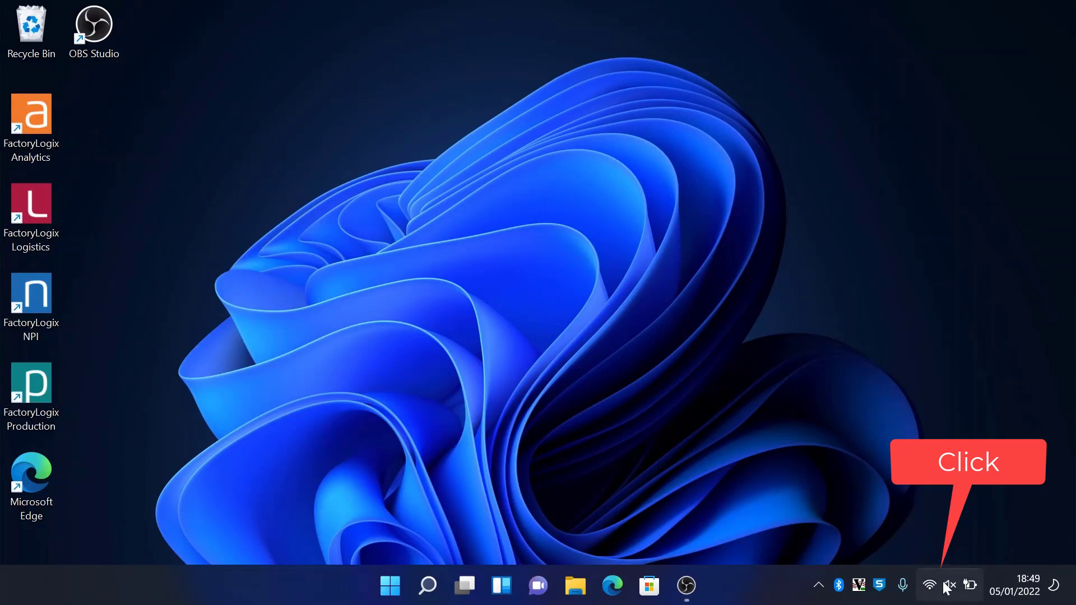
- Open Quick Settings from the network, volume and battery area of the system tray
click(929, 584)
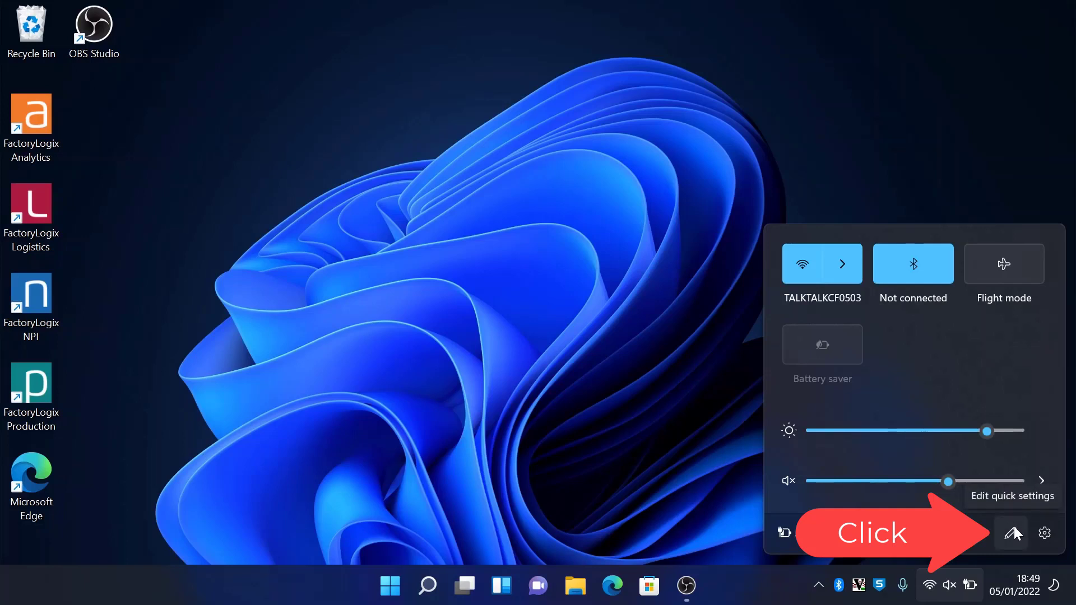
- Edit quick actions to add a Night light tile in Battery saver's place and save the layout
click(1012, 533)
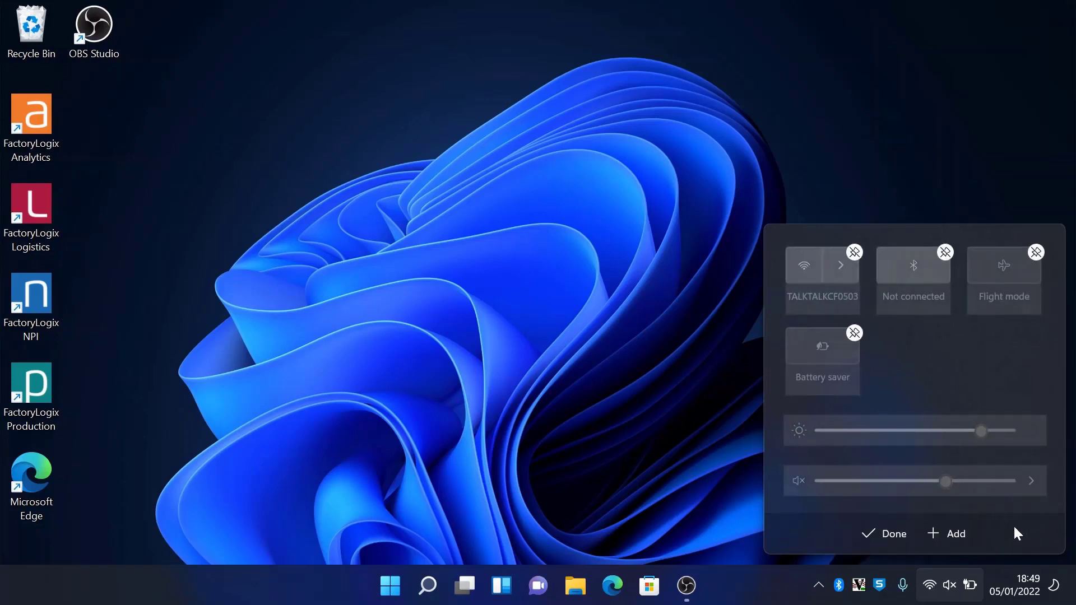
mouse_move(852, 298)
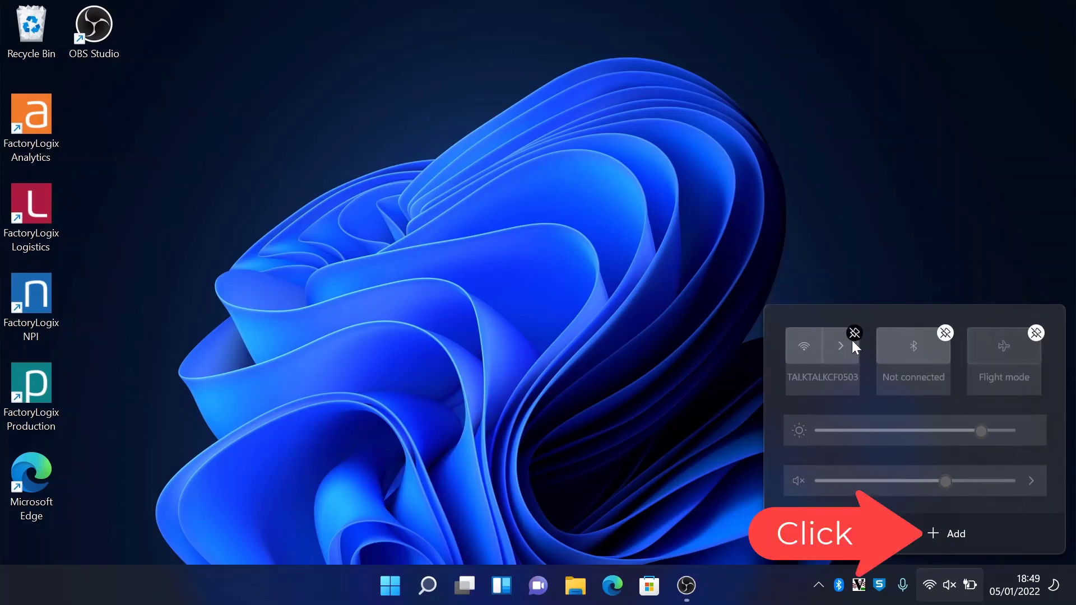
mouse_move(950, 516)
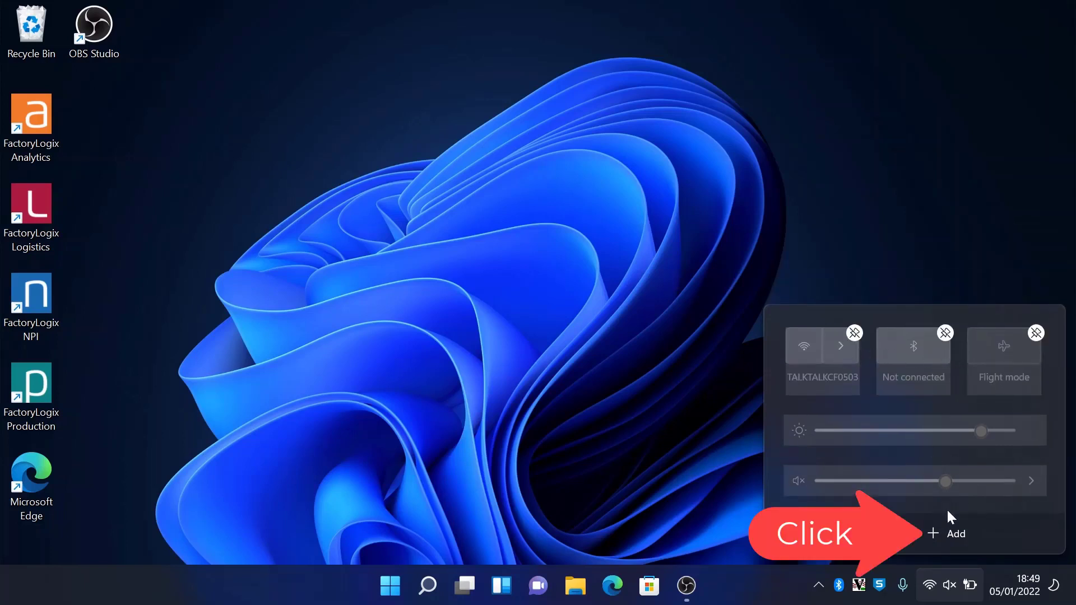
click(948, 533)
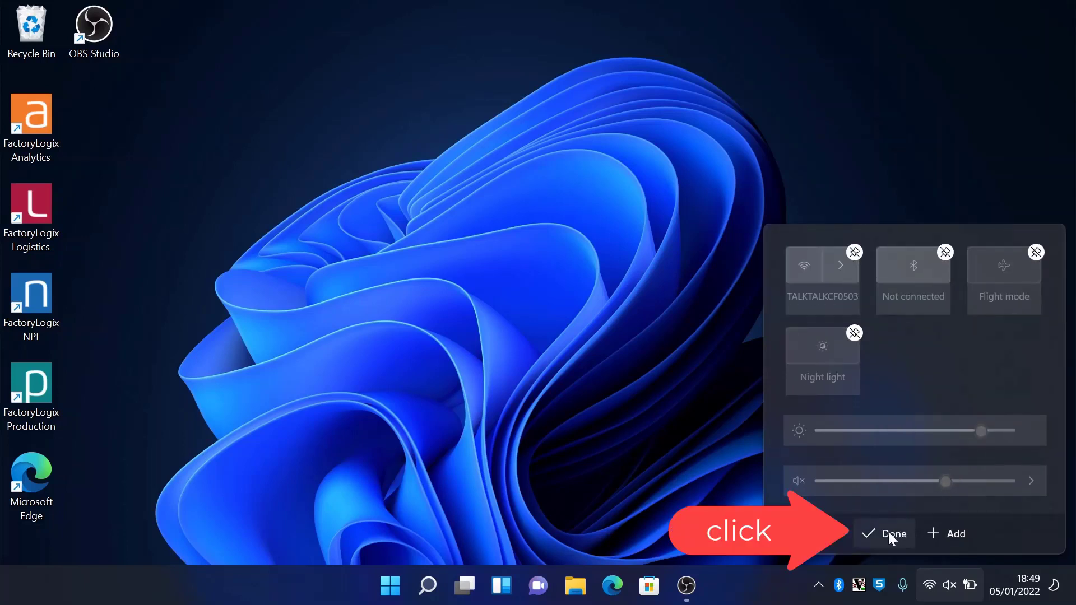
click(884, 533)
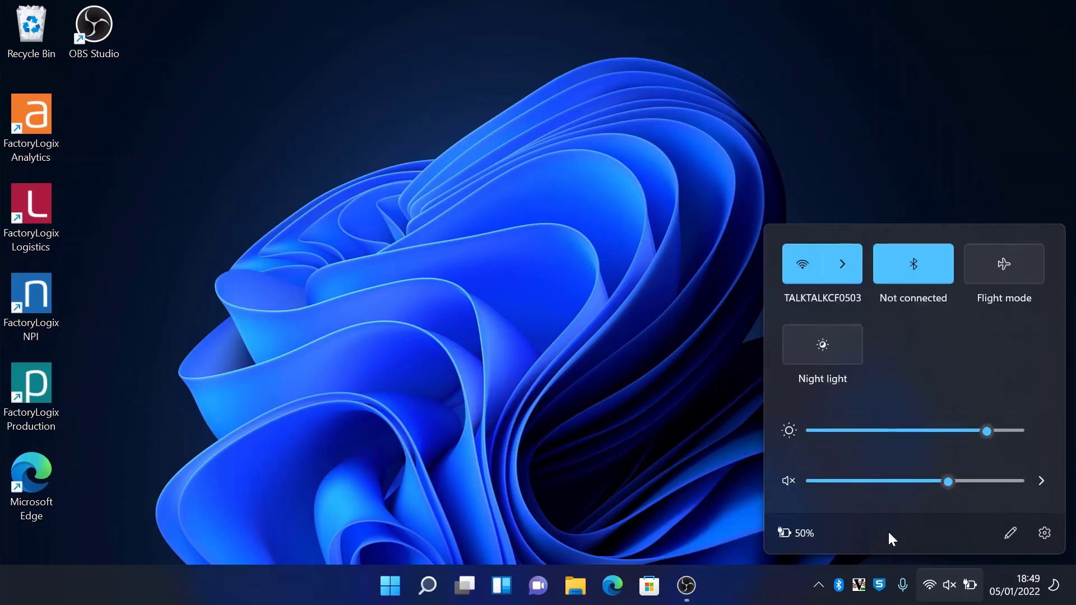
mouse_move(748, 452)
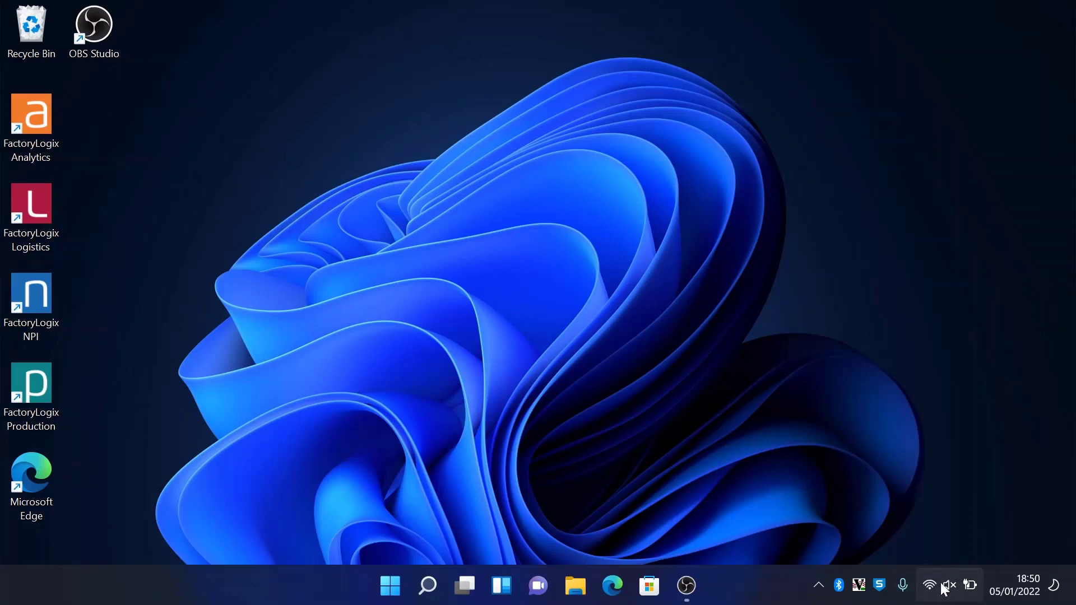
click(929, 584)
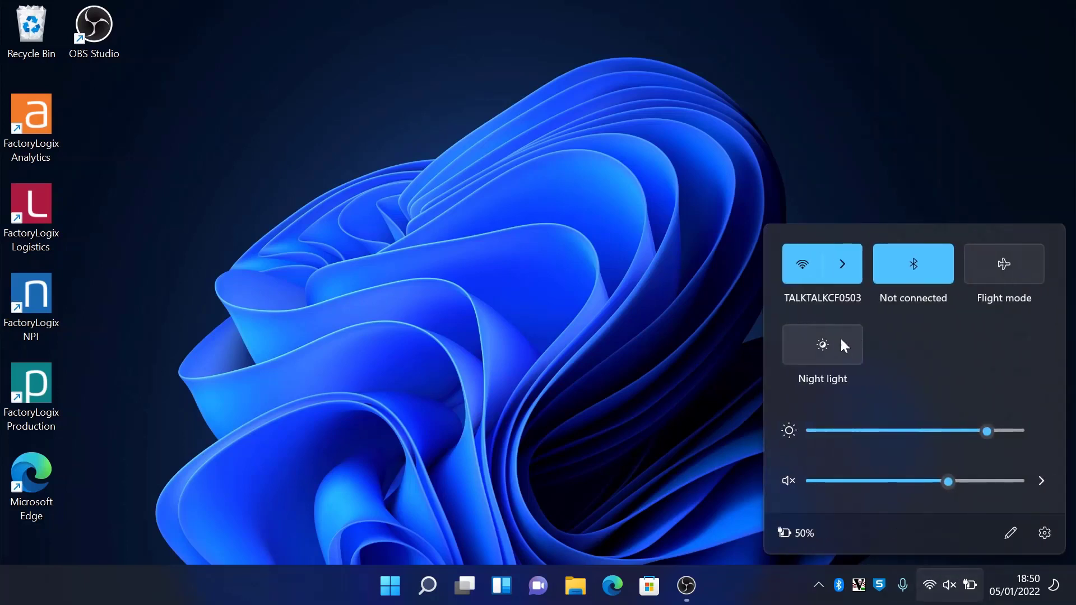
click(821, 345)
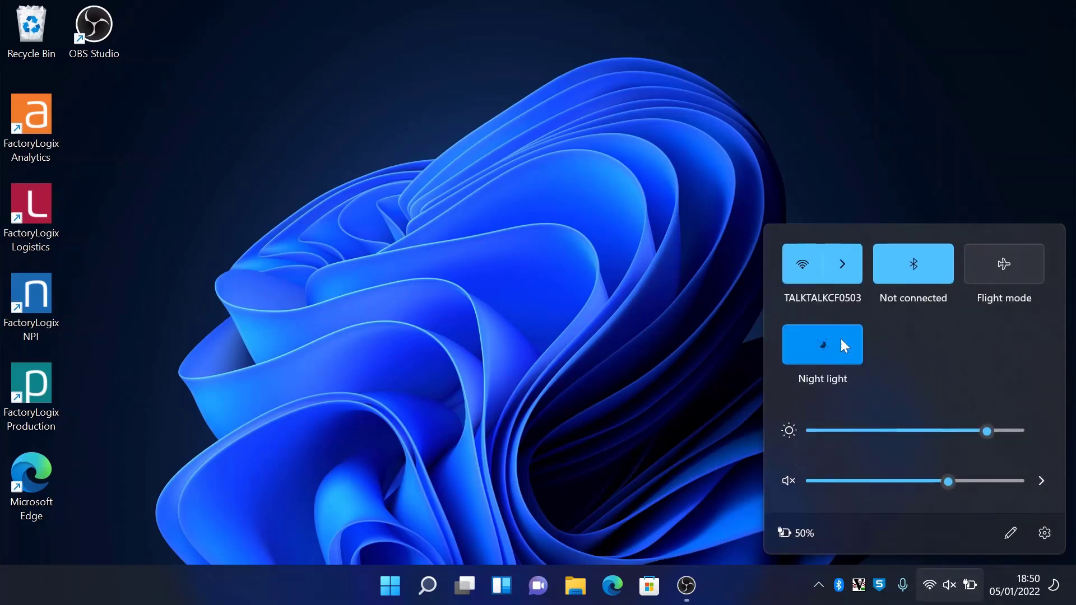
click(821, 344)
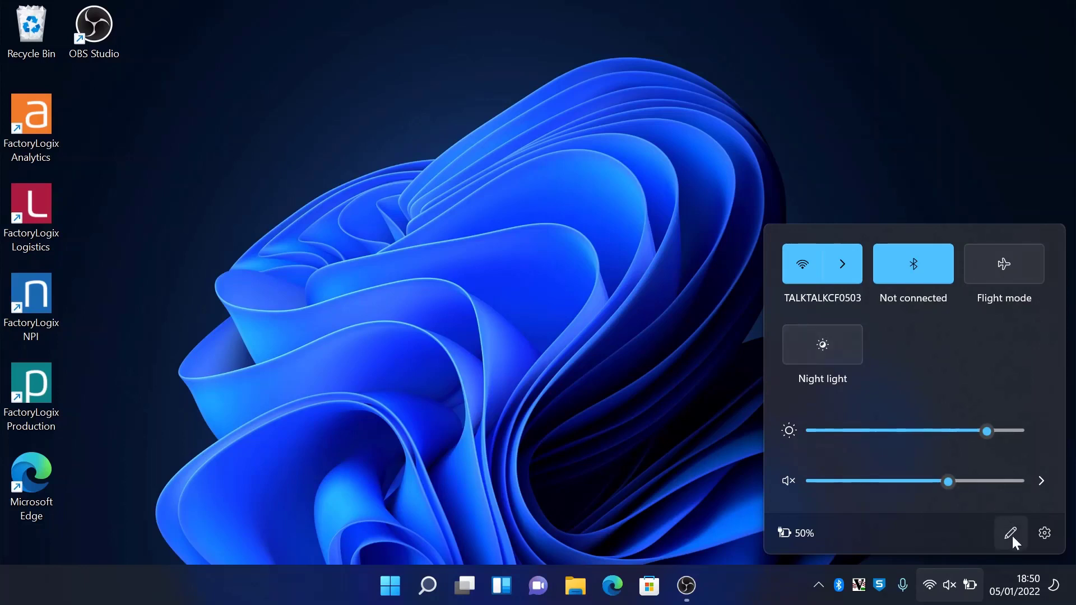
- Unpin the Night light tile, save the layout, and reopen the panel to confirm it's gone
click(1009, 533)
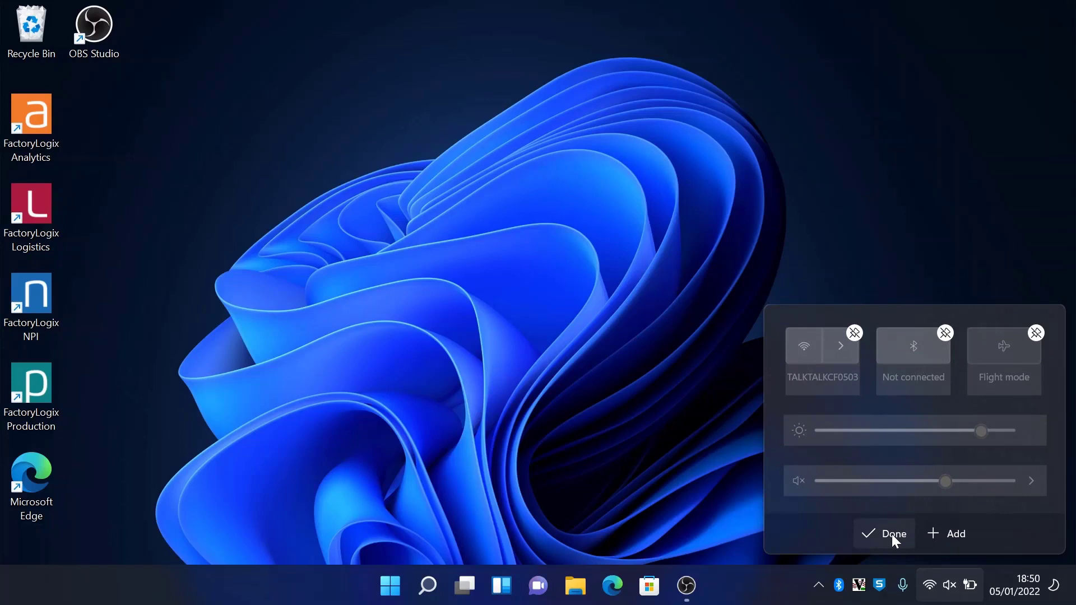
click(886, 532)
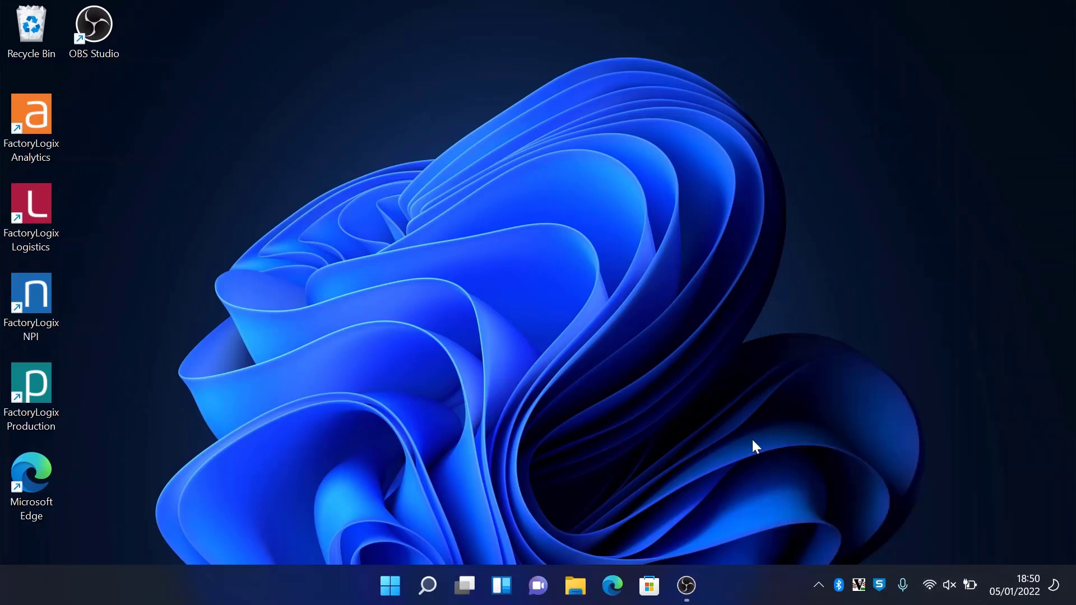
click(930, 585)
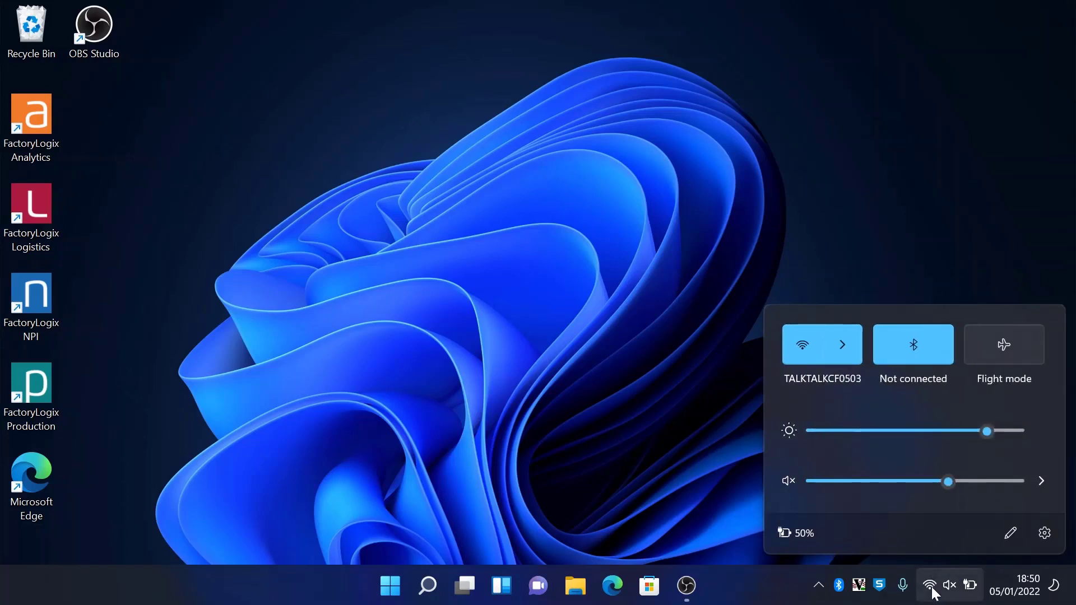